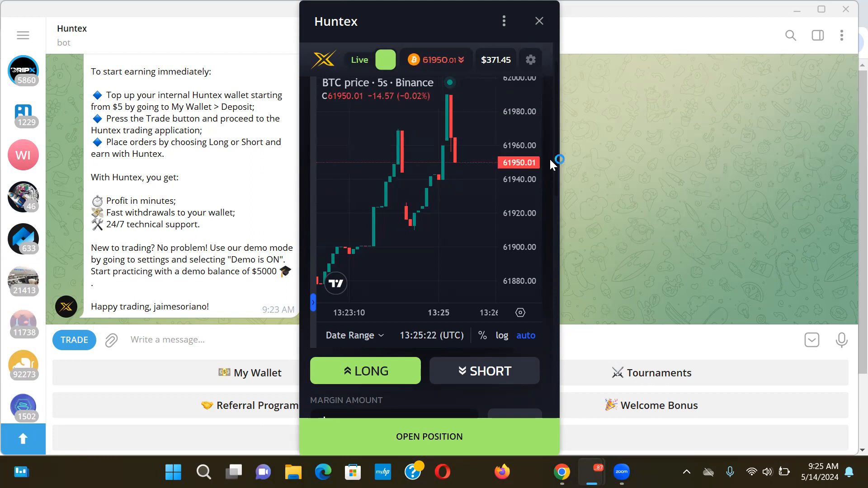
mouse_move(553, 165)
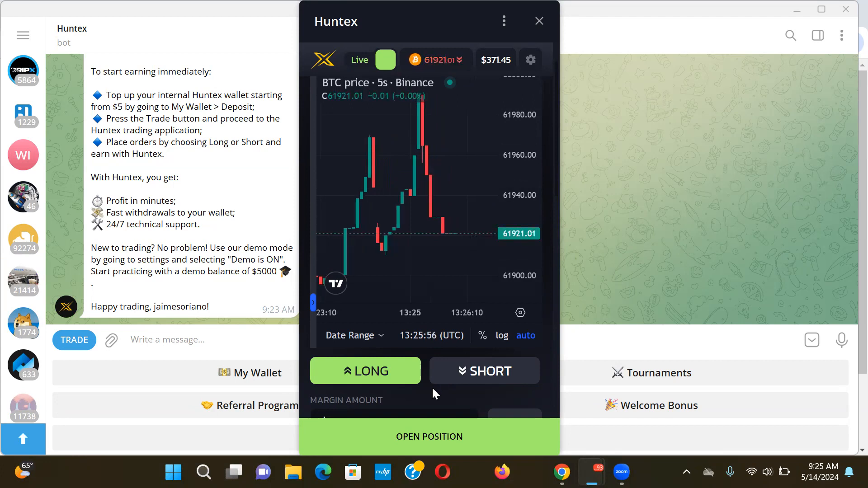
Place a long BTC trade with $250 margin at x250 leverage and hold it
left_click(429, 436)
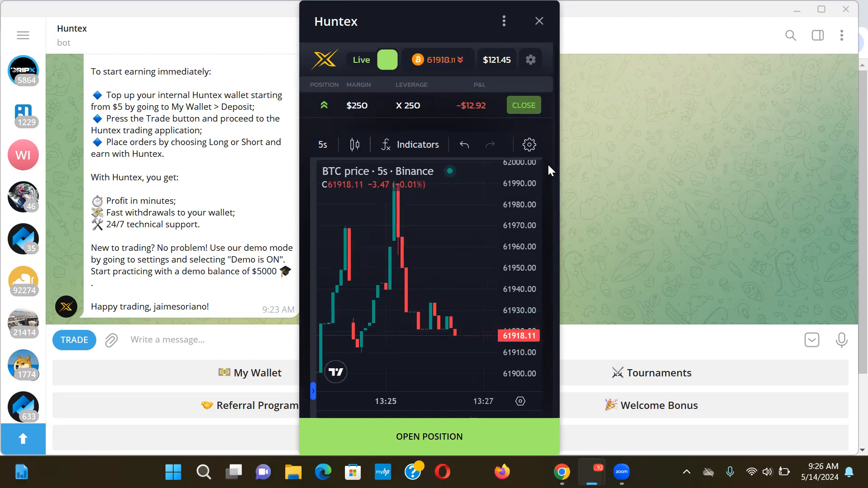
mouse_move(554, 167)
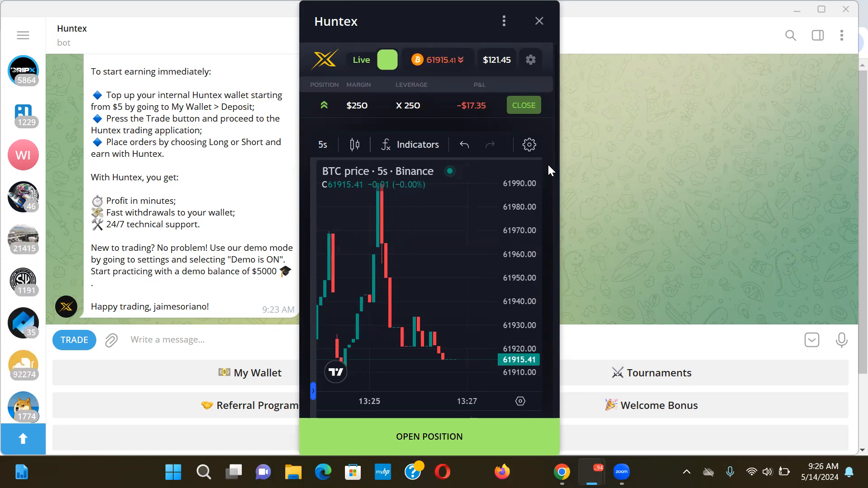
mouse_move(556, 165)
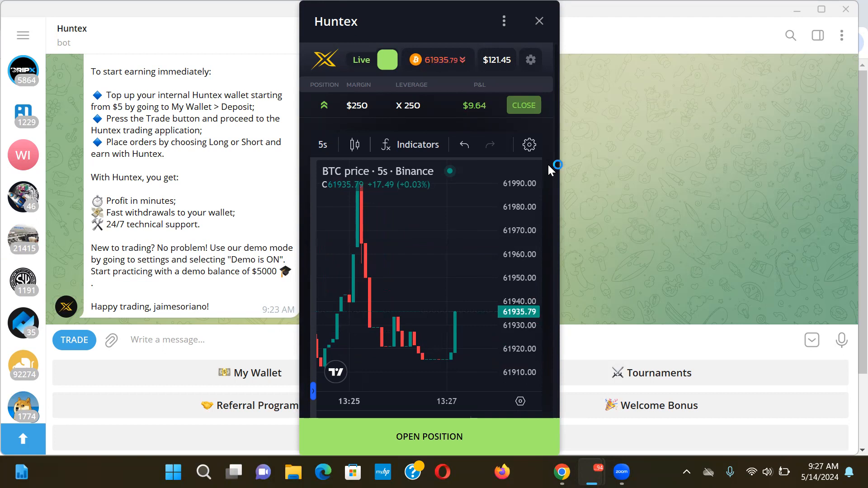
mouse_move(550, 171)
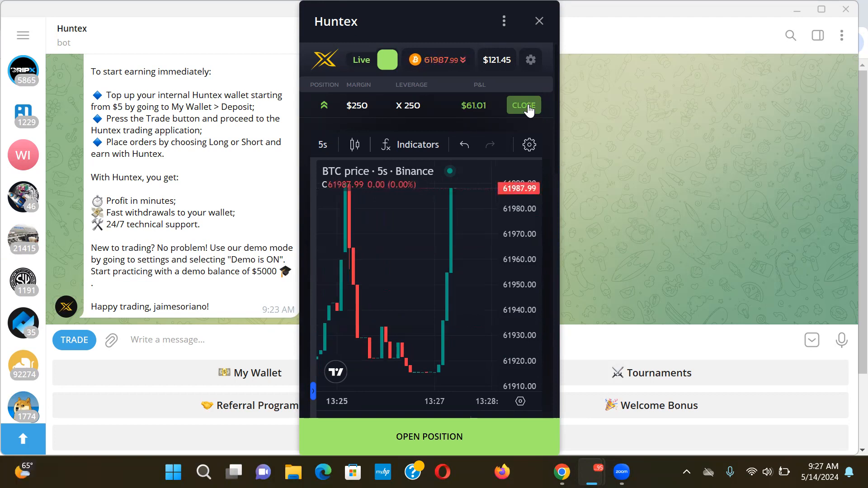
Close the open long BTC position to take profit, lifting the balance to $426.21
left_click(524, 105)
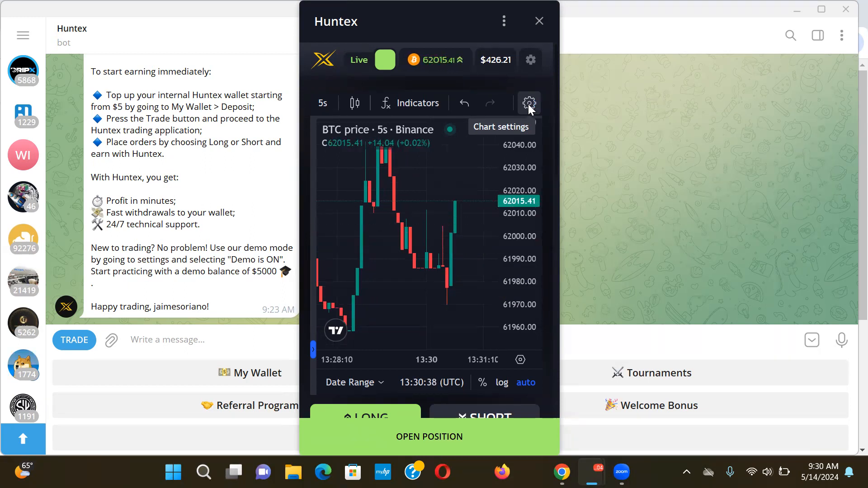
mouse_move(521, 91)
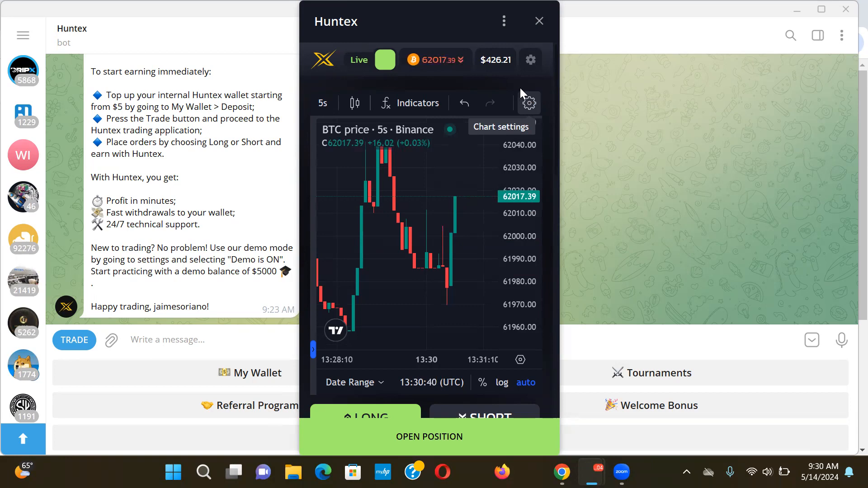